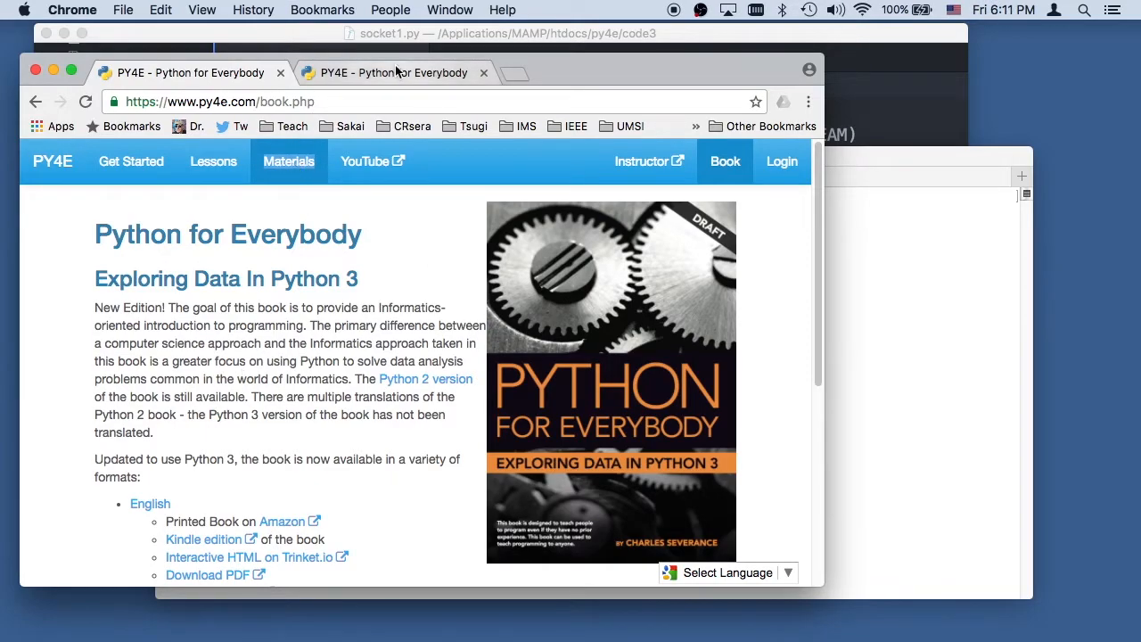
# - Switch to the PY4E Materials tab that lists the Sample Code ZIP download
pyautogui.click(289, 161)
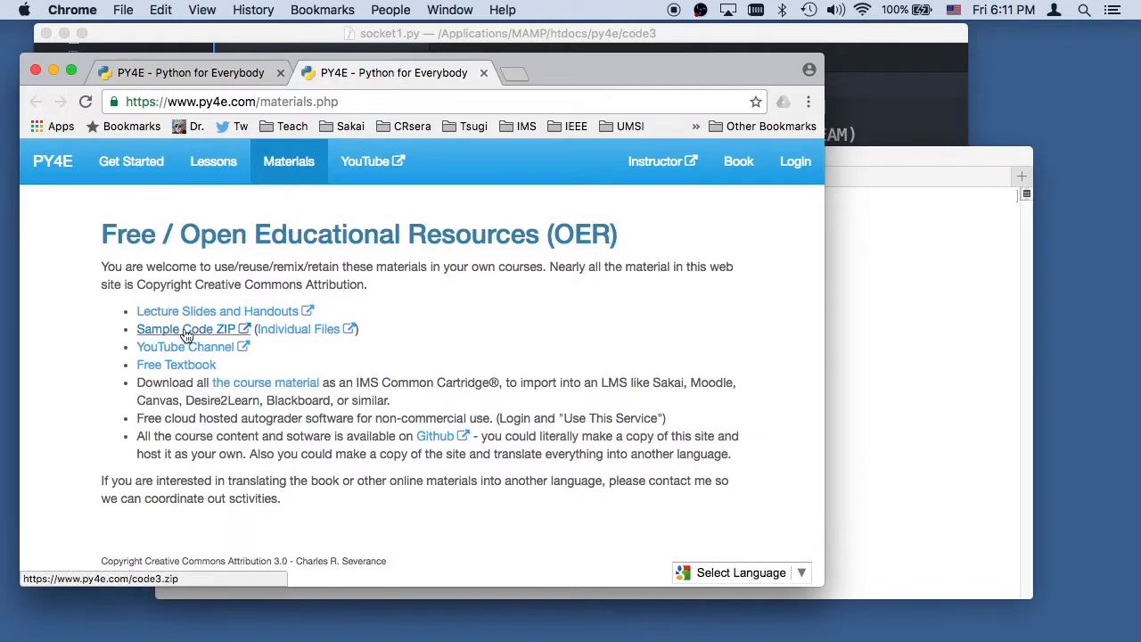
pyautogui.moveTo(945, 346)
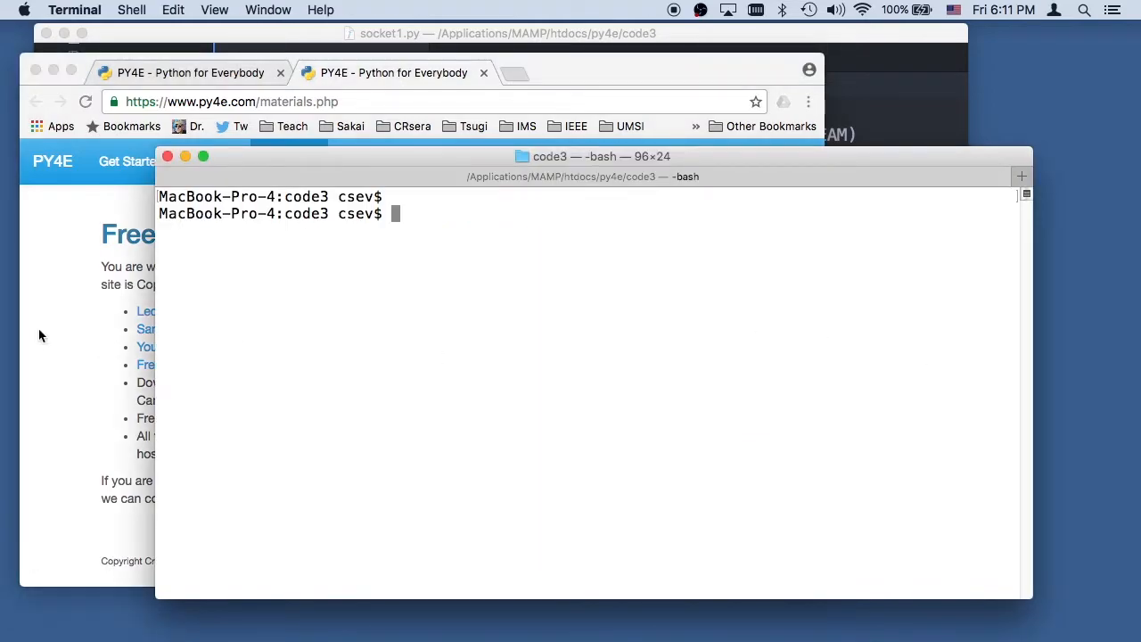
pyautogui.moveTo(926, 302)
pyautogui.write('pwd')
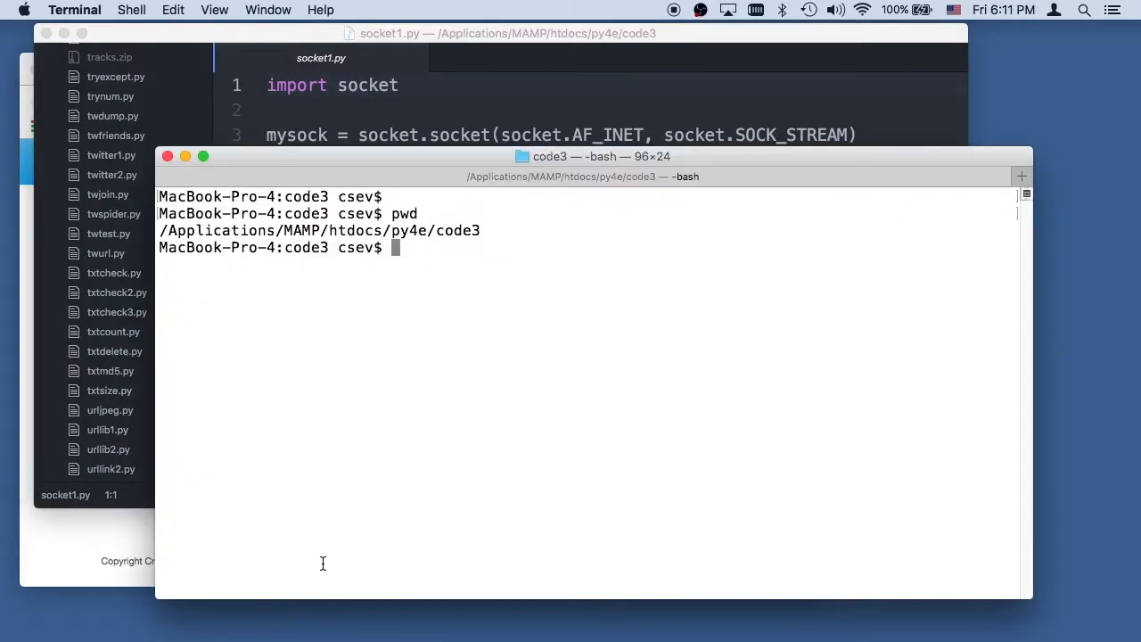
# - List the files in the /Applications/MAMP/htdocs/py4e/code3 folder with ls
pyautogui.write('ls')
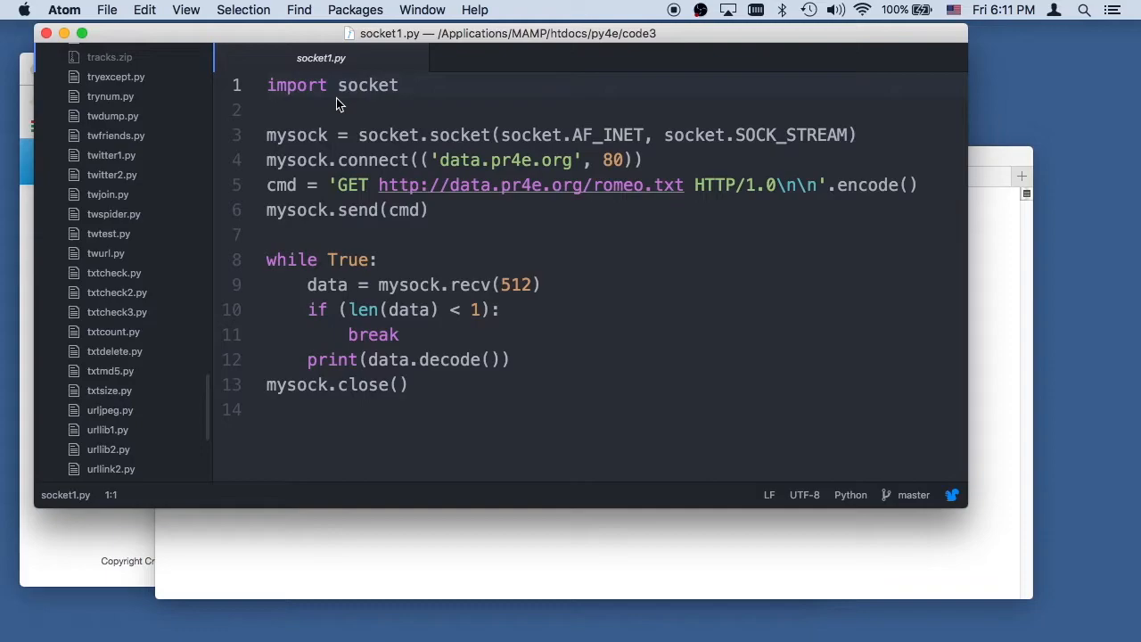
pyautogui.moveTo(440, 196)
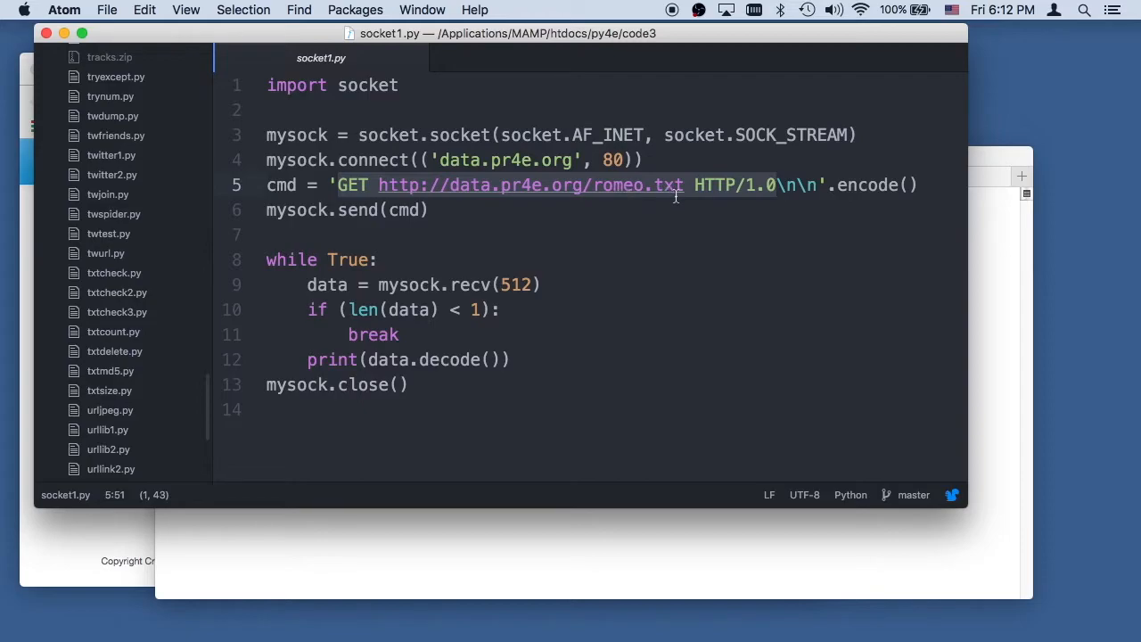
pyautogui.moveTo(997, 373)
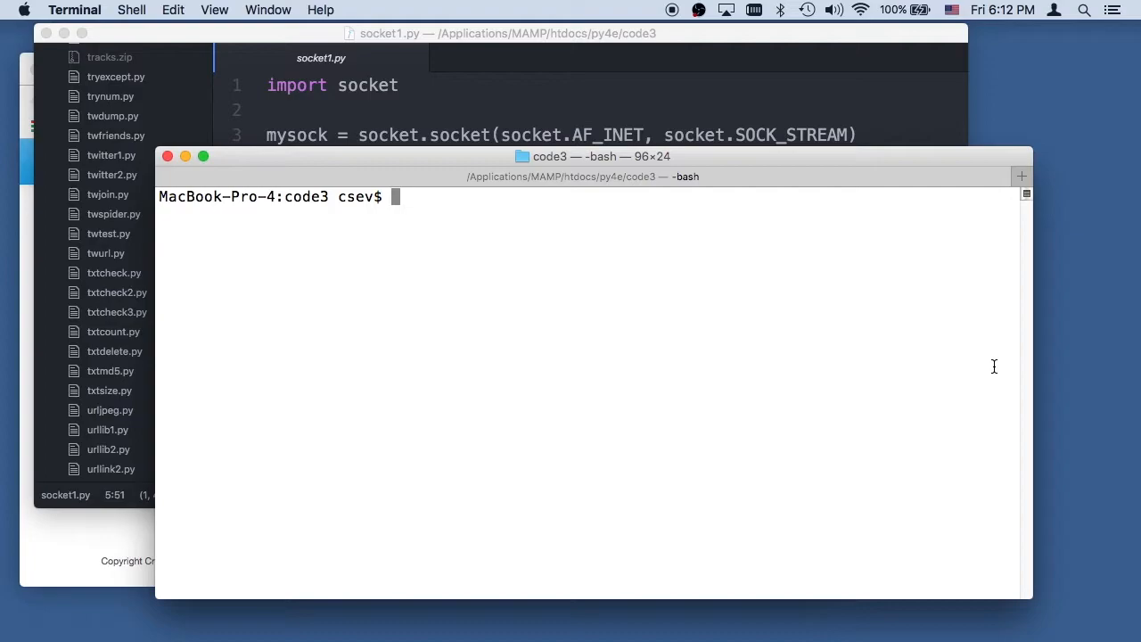
# - Enter 'telnet data.pr4e.org 80' at the bash prompt without running it
pyautogui.write('tel')
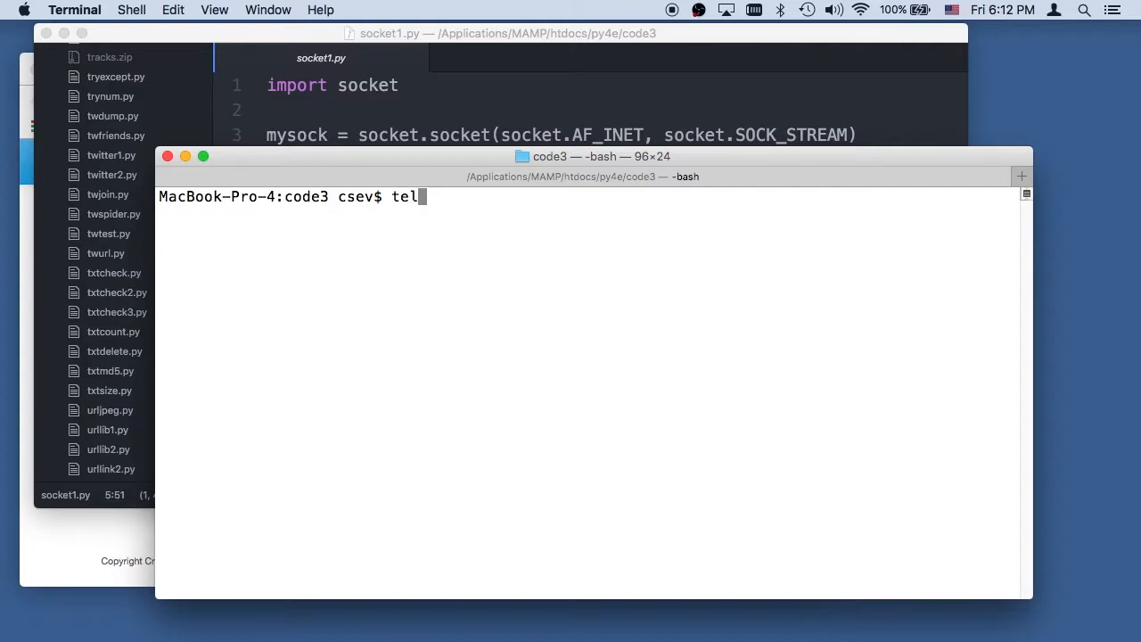
pyautogui.write('net')
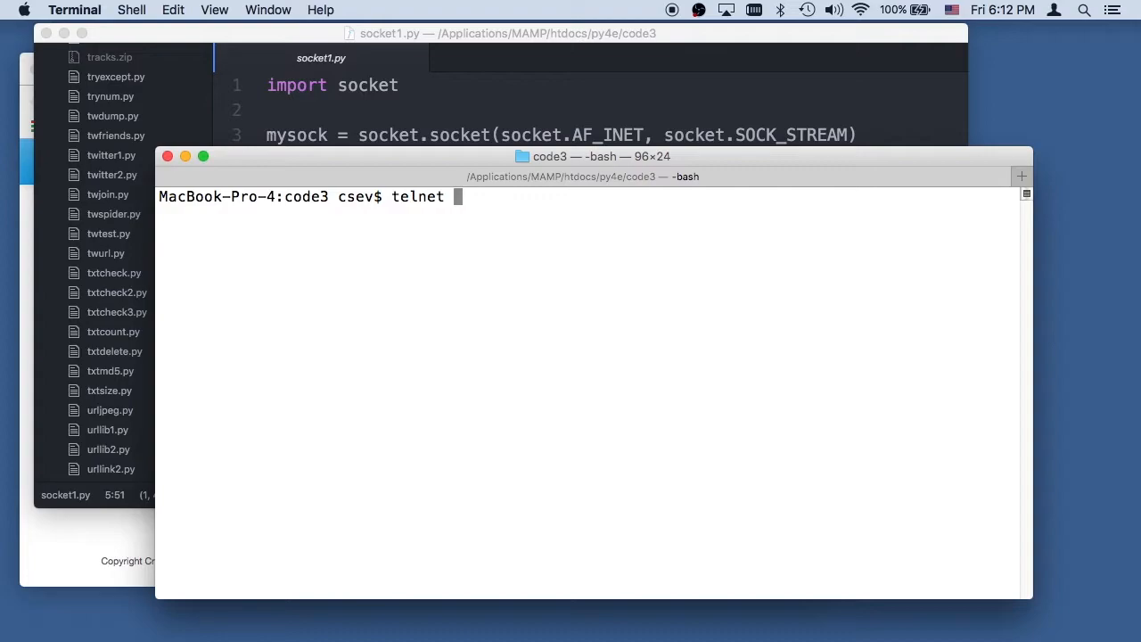
pyautogui.write('data.pr')
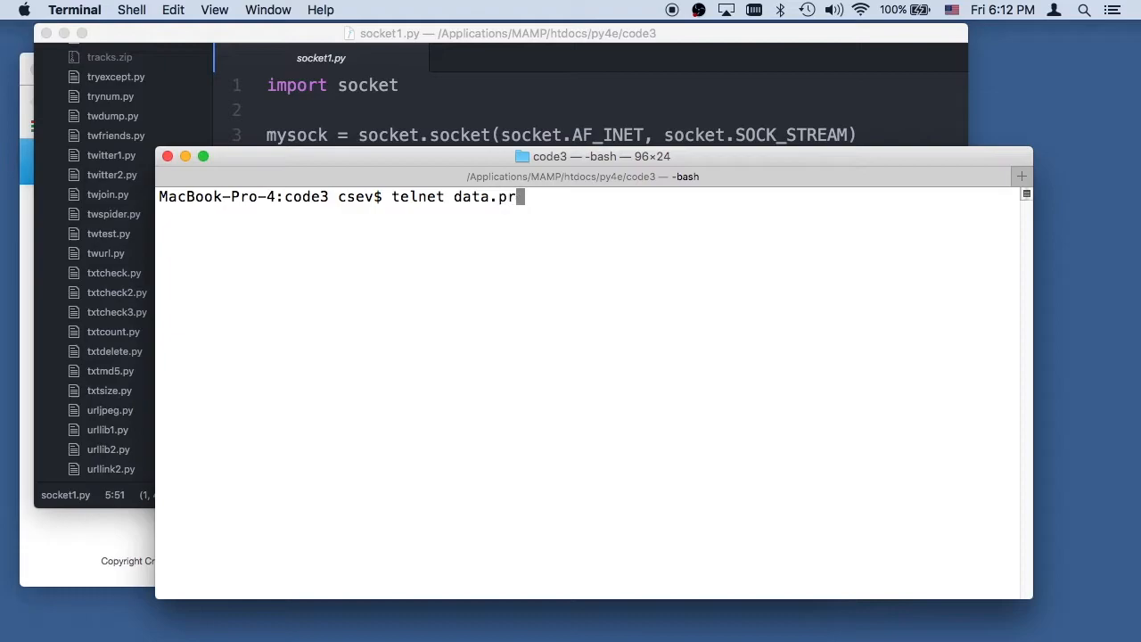
pyautogui.write('4e.org')
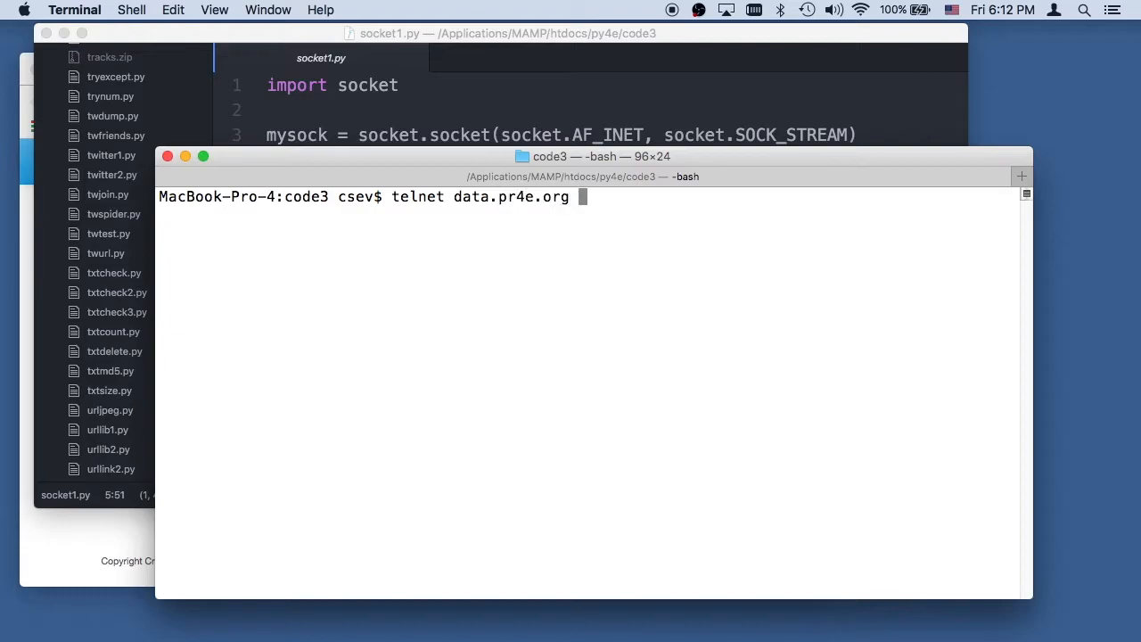
pyautogui.write('80')
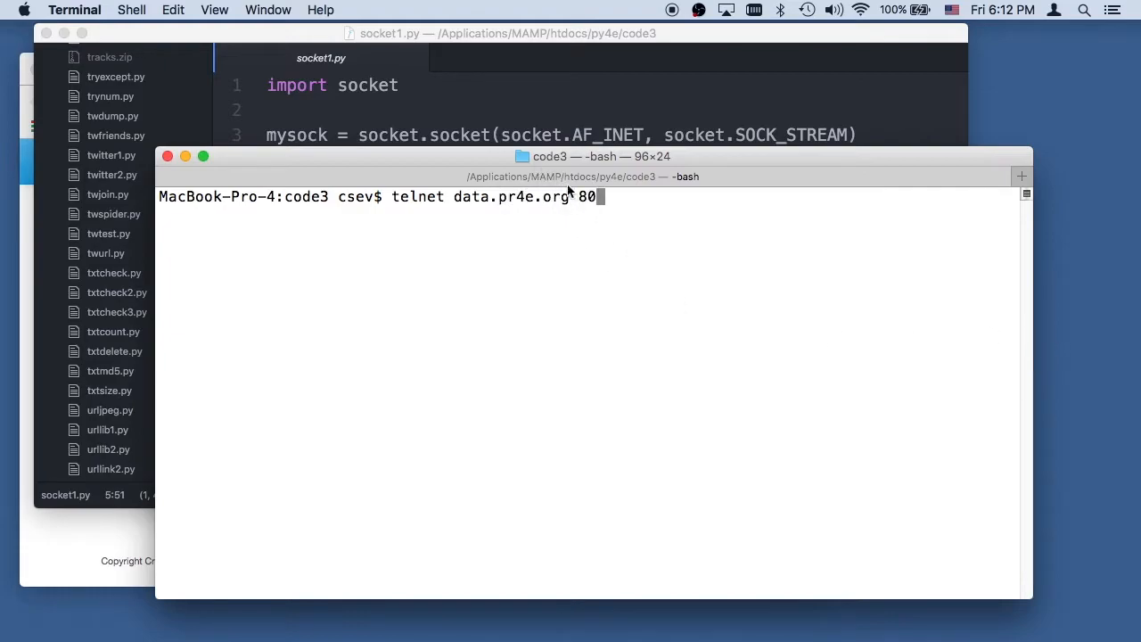
pyautogui.moveTo(586, 202)
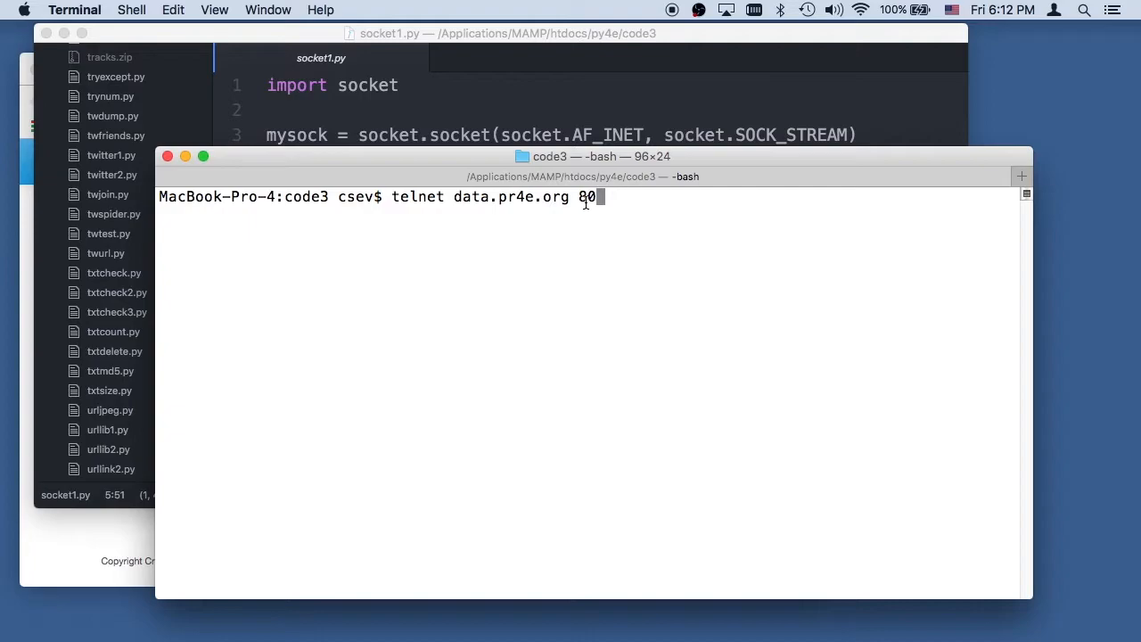
pyautogui.moveTo(580, 104)
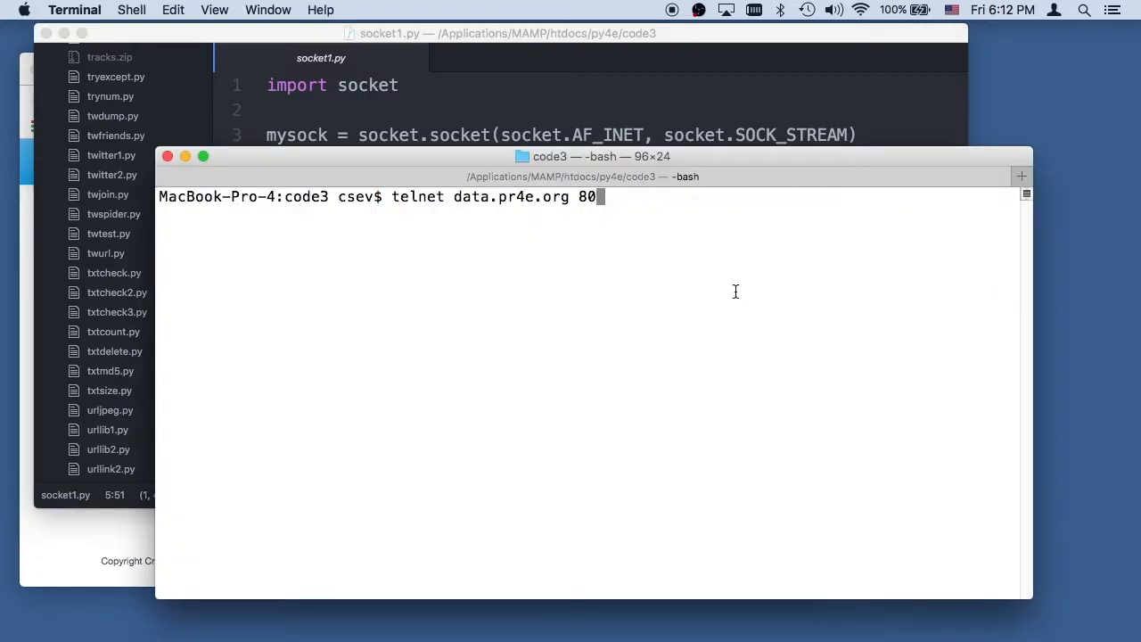
pyautogui.press('Return')
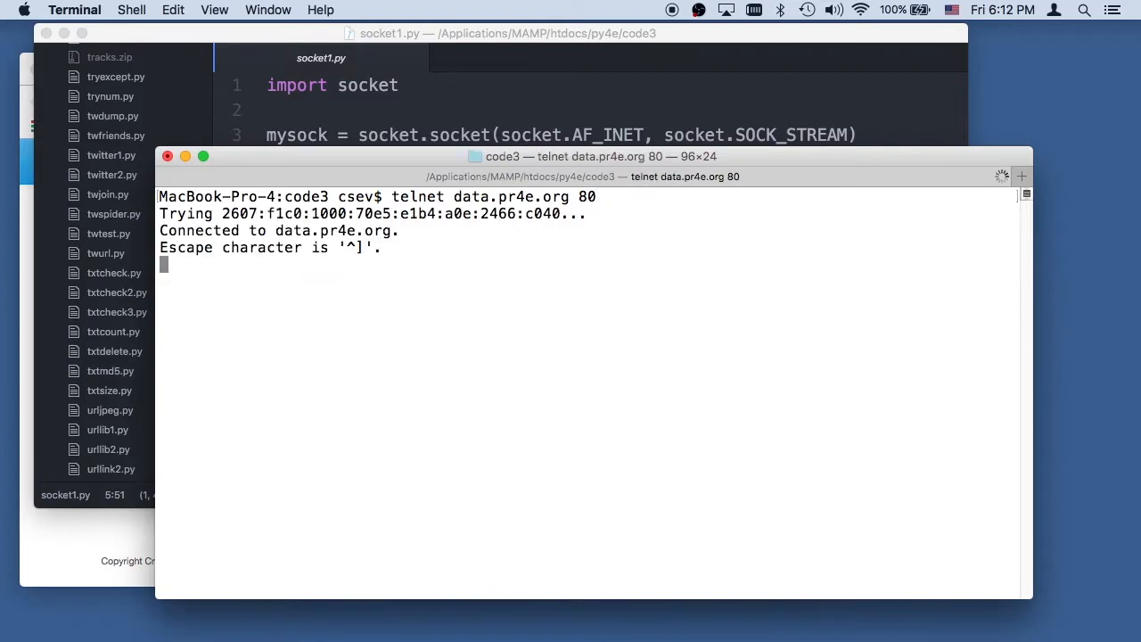
pyautogui.write('GET http://data.pr4e.org/romeo.txt HTTP/1.0')
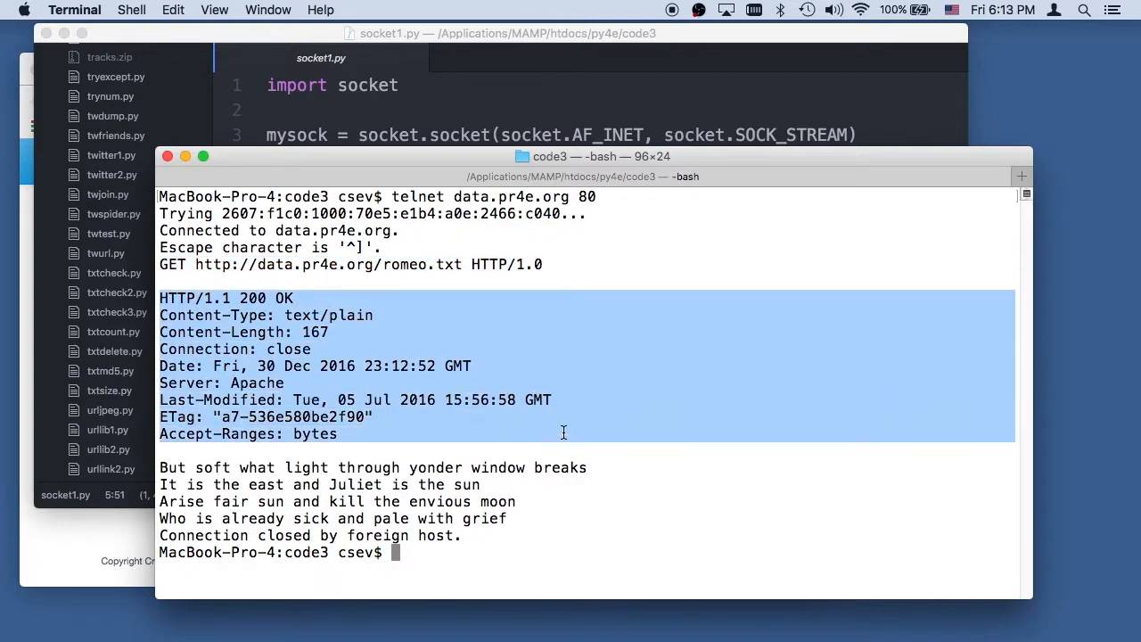
pyautogui.moveTo(215, 357)
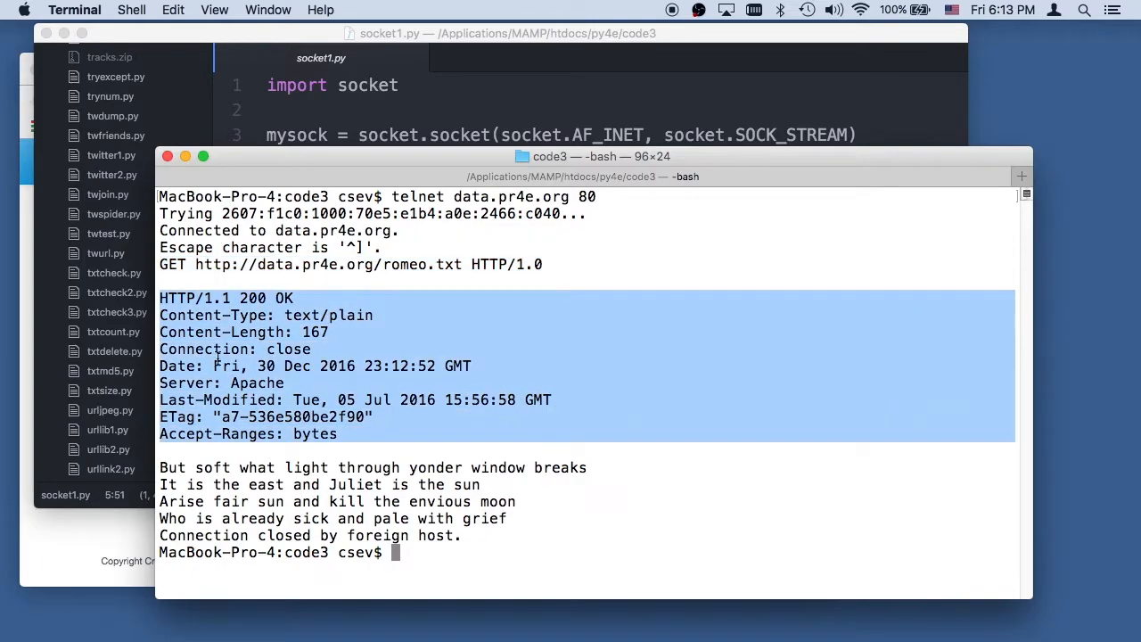
pyautogui.moveTo(284, 310)
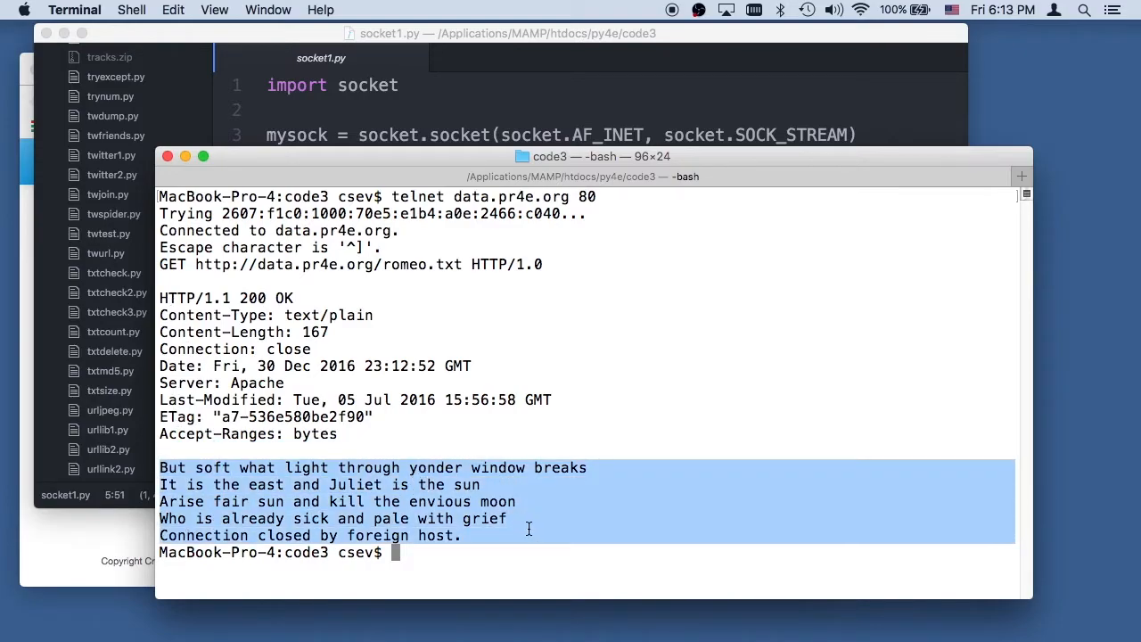
pyautogui.moveTo(477, 277)
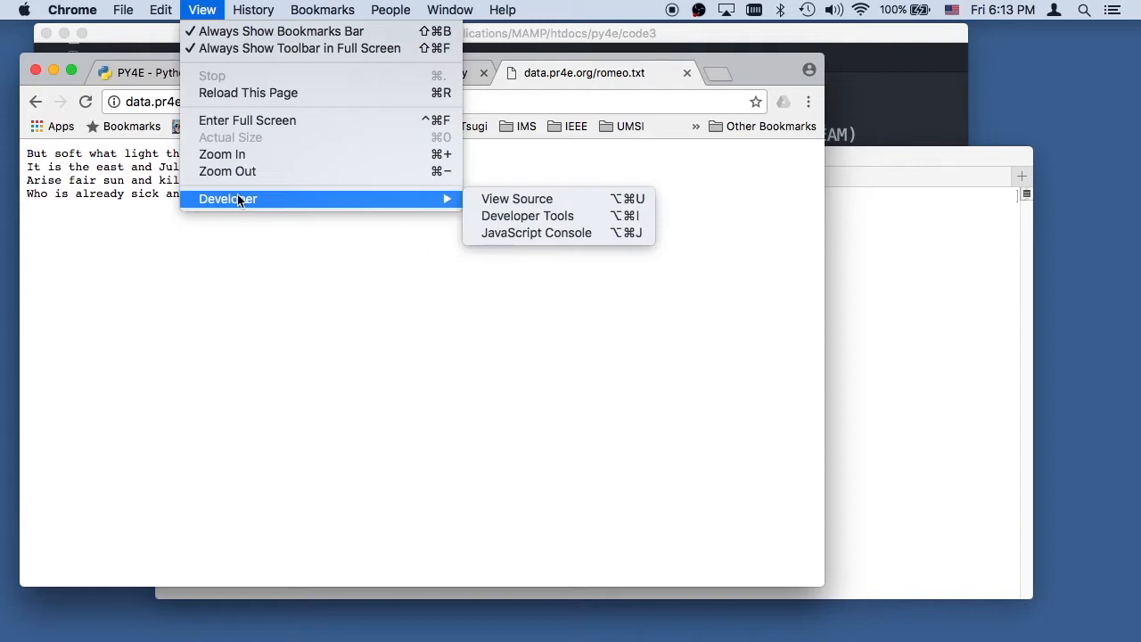
# - Open Chrome DevTools on the romeo.txt page and show the Network request list
pyautogui.click(536, 232)
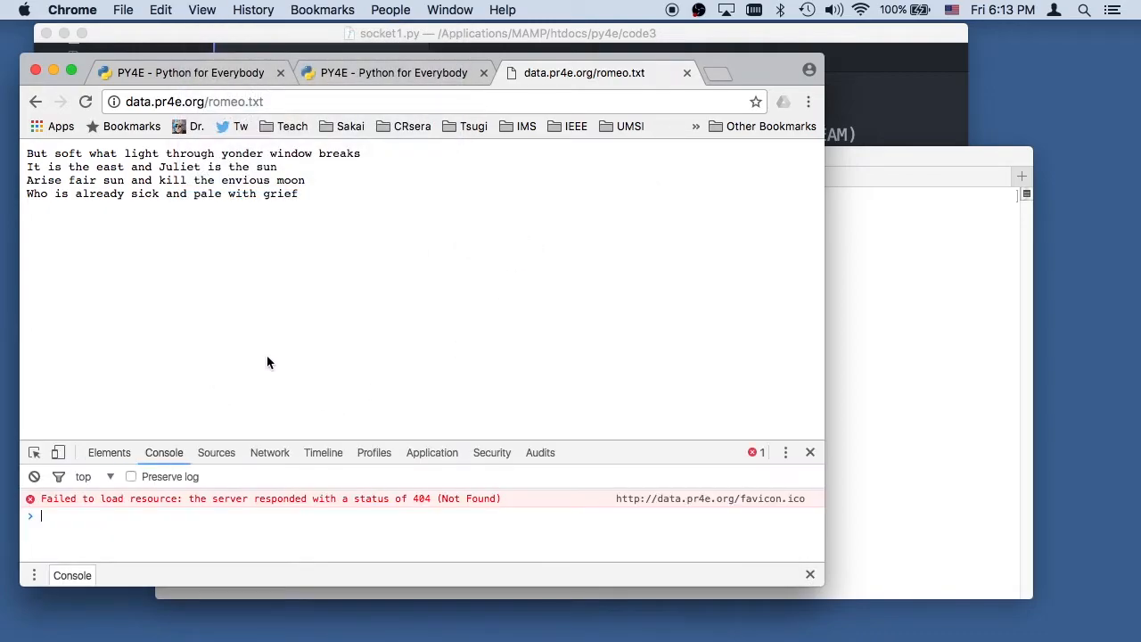
pyautogui.click(269, 452)
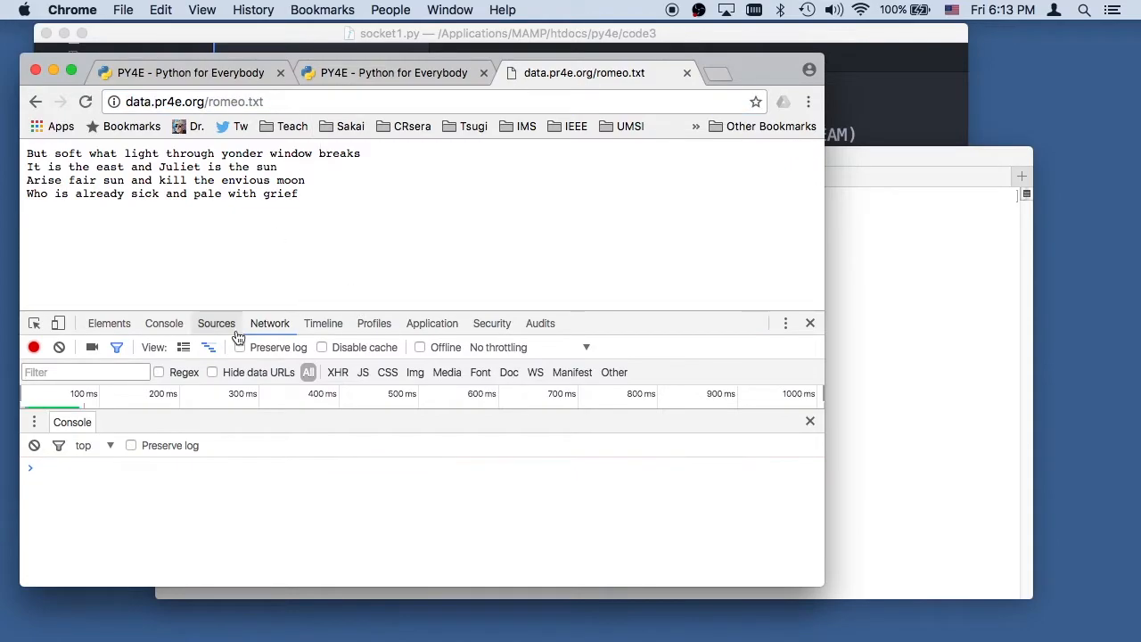
pyautogui.click(270, 323)
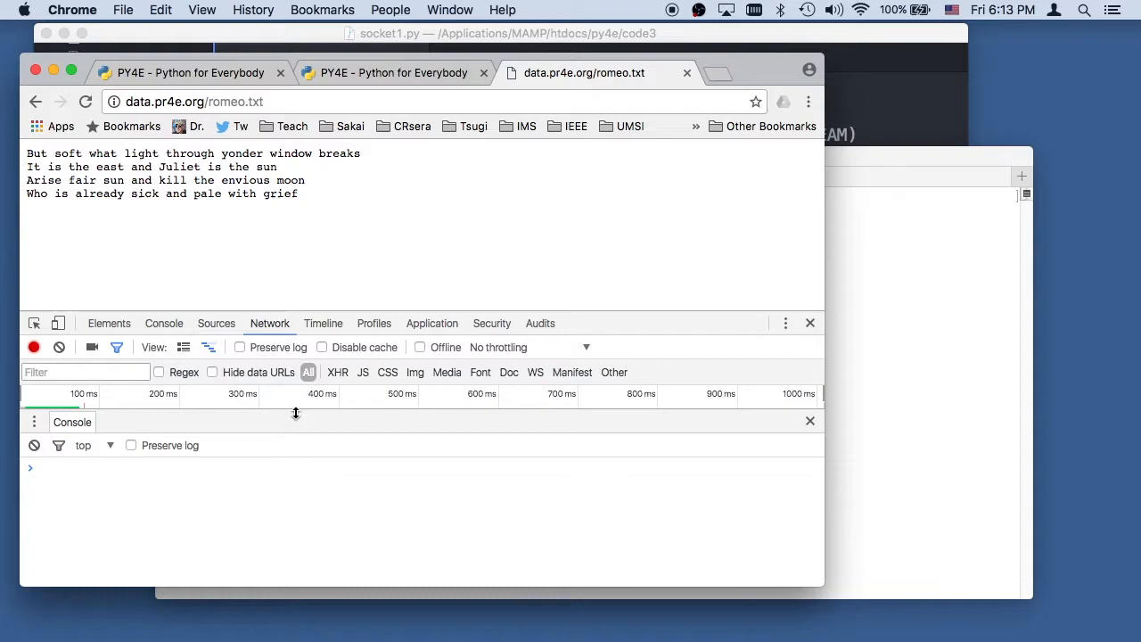
pyautogui.click(85, 100)
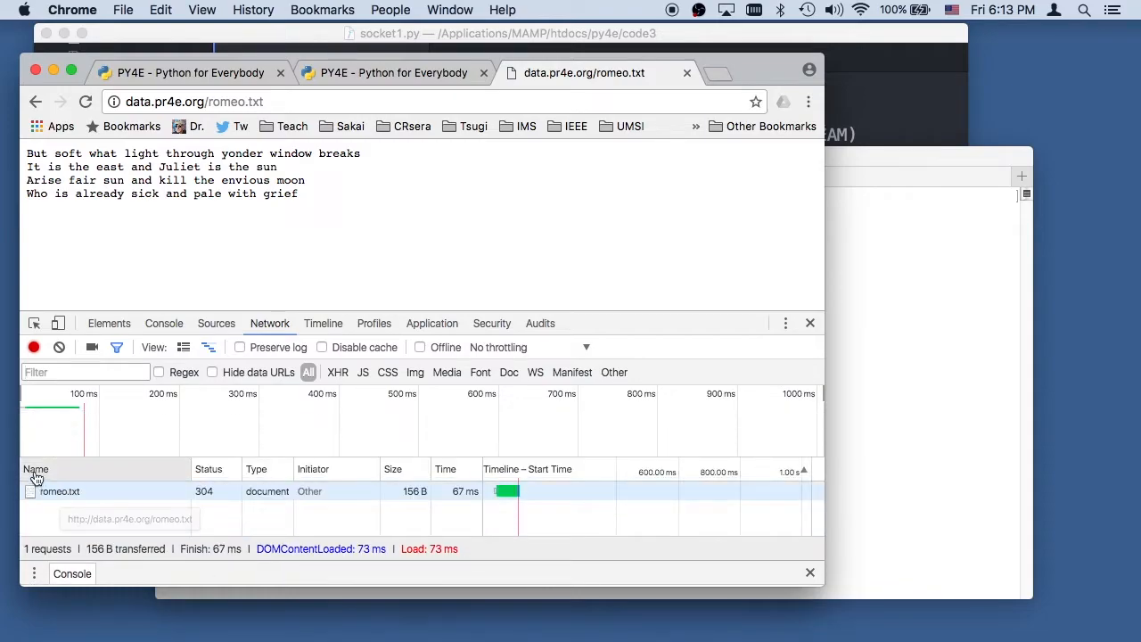
# - View romeo.txt's response body, then its request headers
pyautogui.click(60, 492)
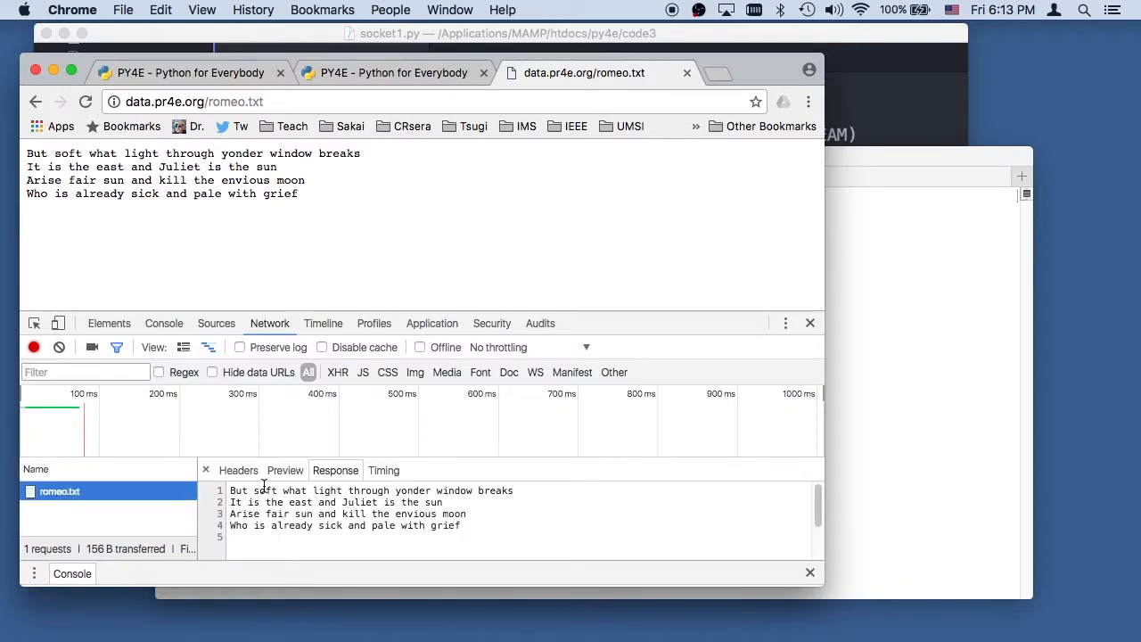
pyautogui.click(239, 470)
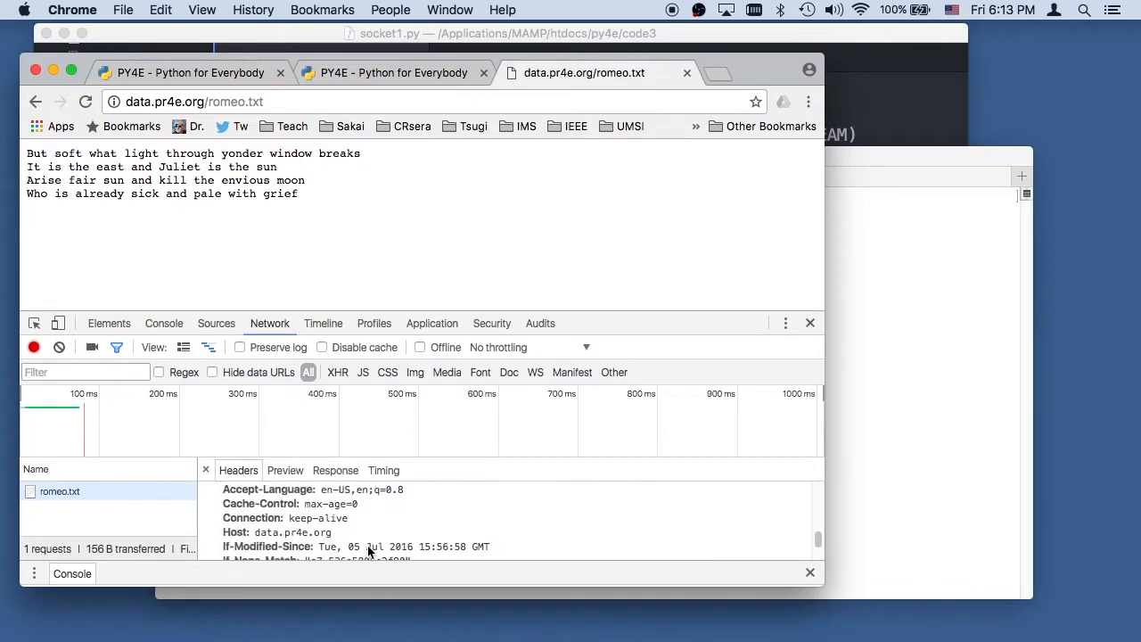
pyautogui.click(335, 470)
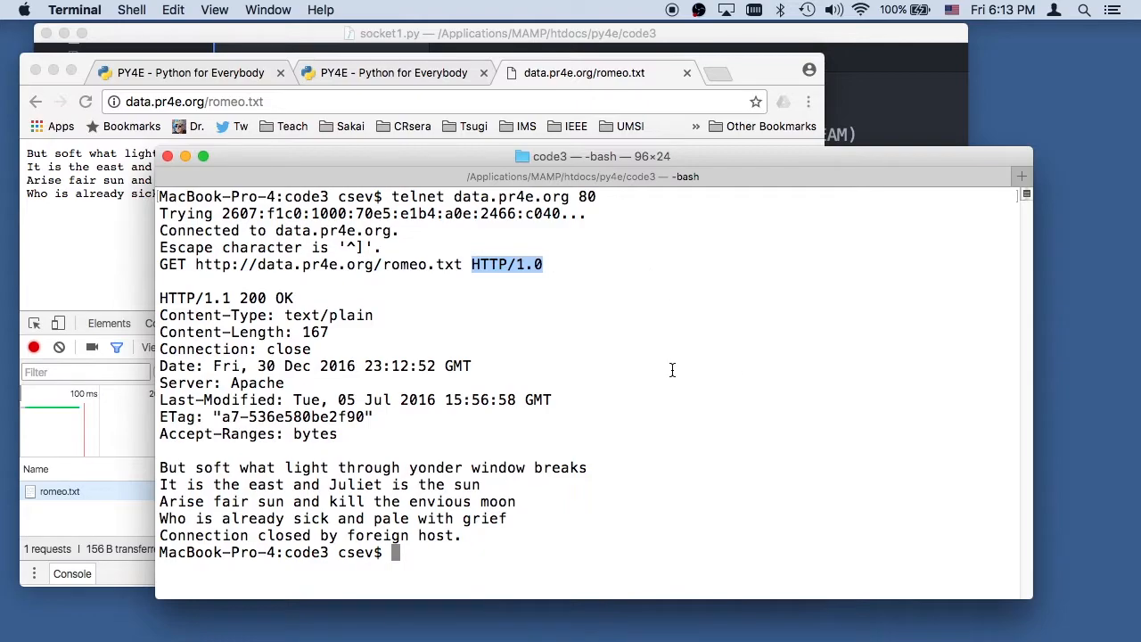
pyautogui.moveTo(969, 26)
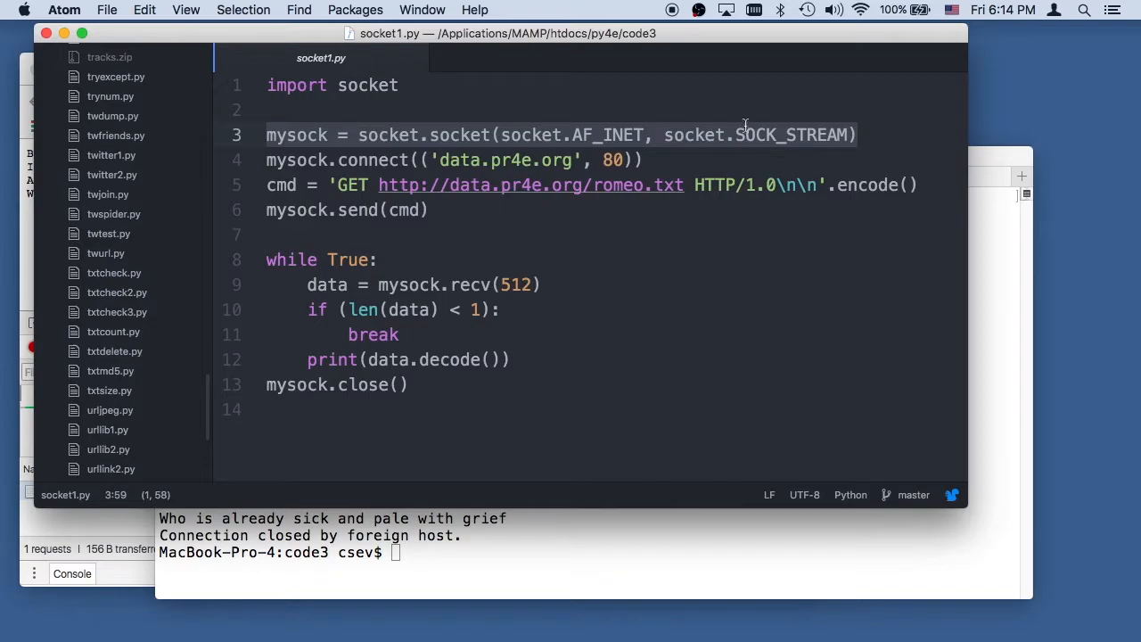
pyautogui.click(374, 160)
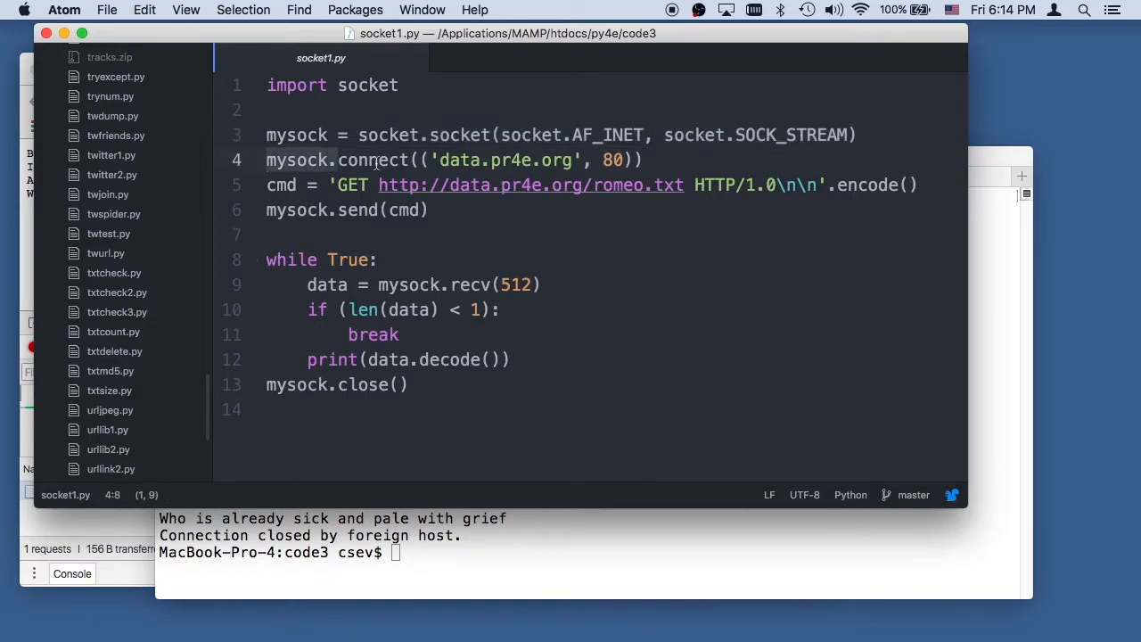
pyautogui.click(542, 160)
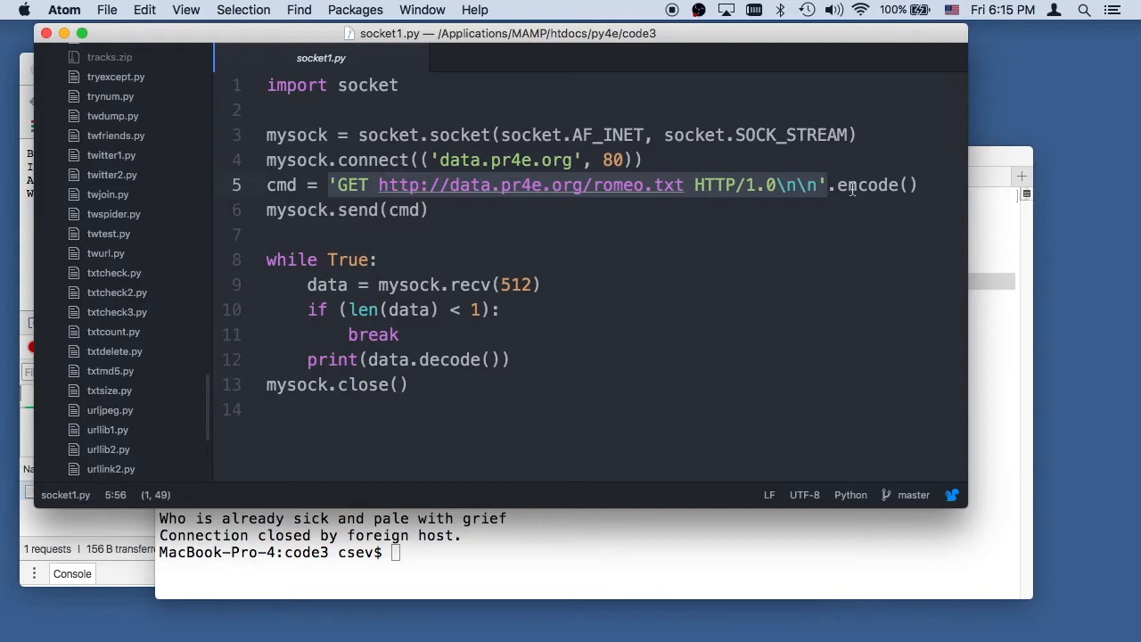
pyautogui.moveTo(874, 185)
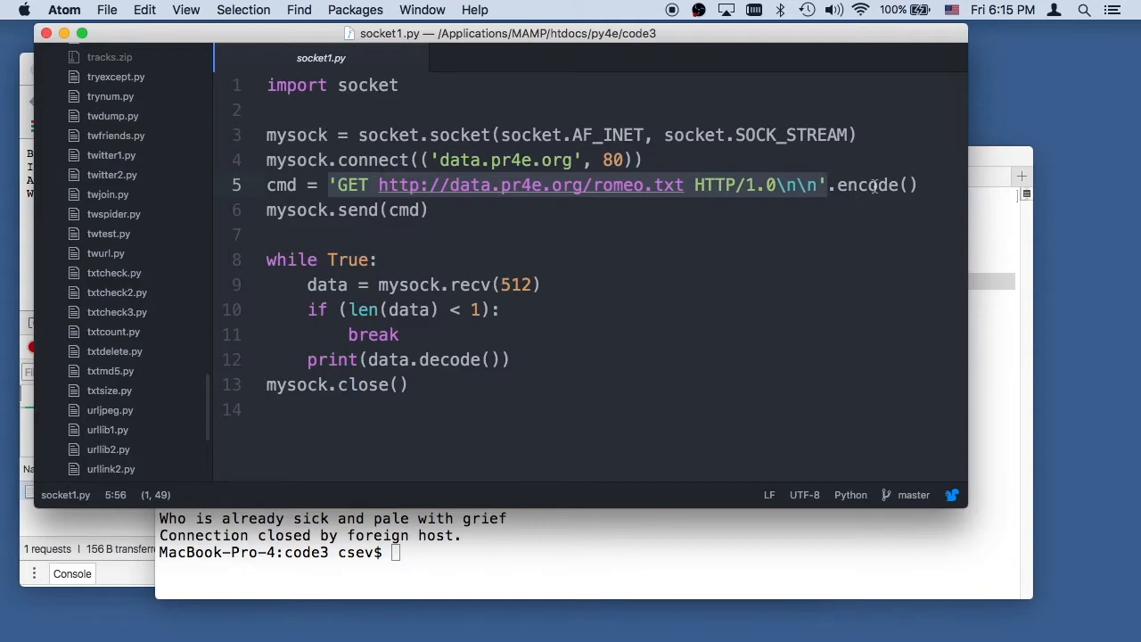
pyautogui.moveTo(557, 292)
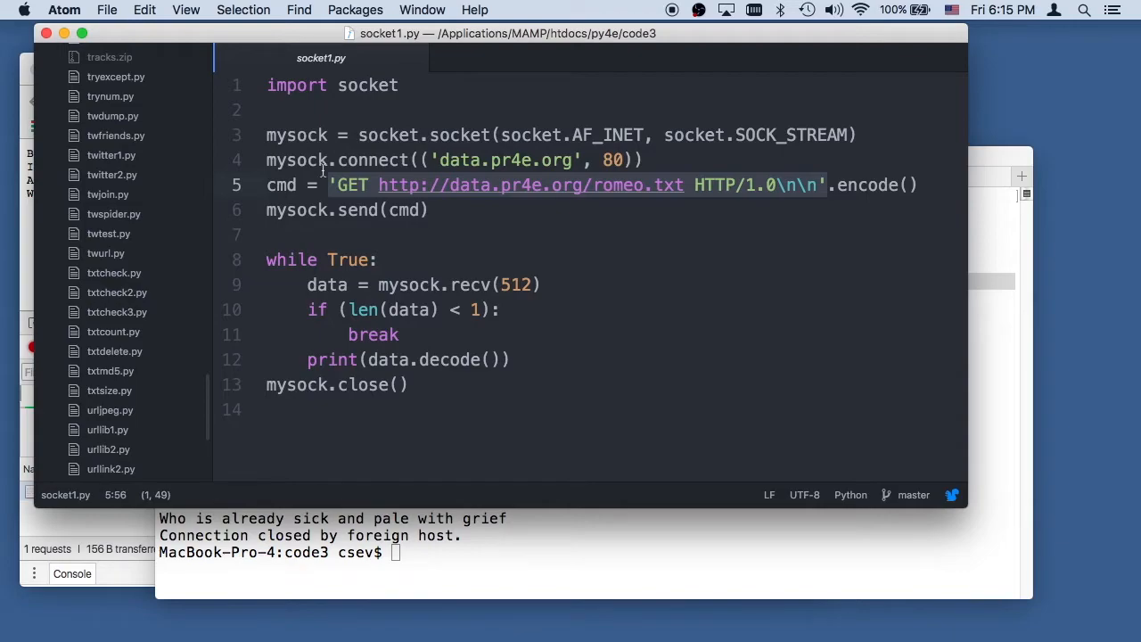
# - Highlight cmd, the 512 receive size, data and the close line, then bring Terminal forward
pyautogui.click(404, 209)
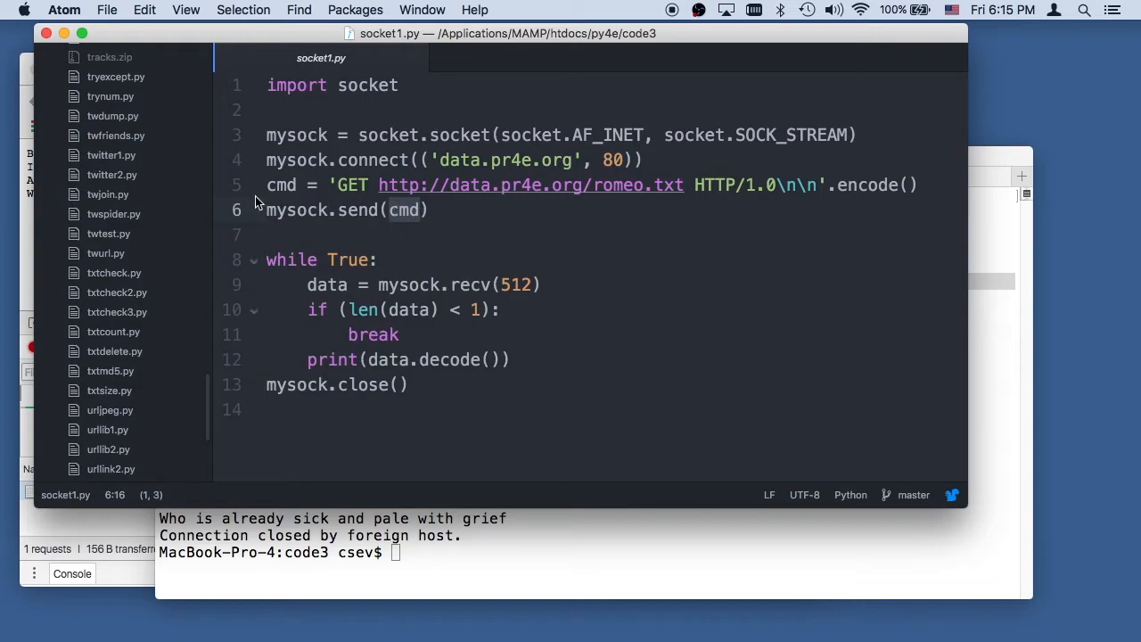
pyautogui.moveTo(352, 621)
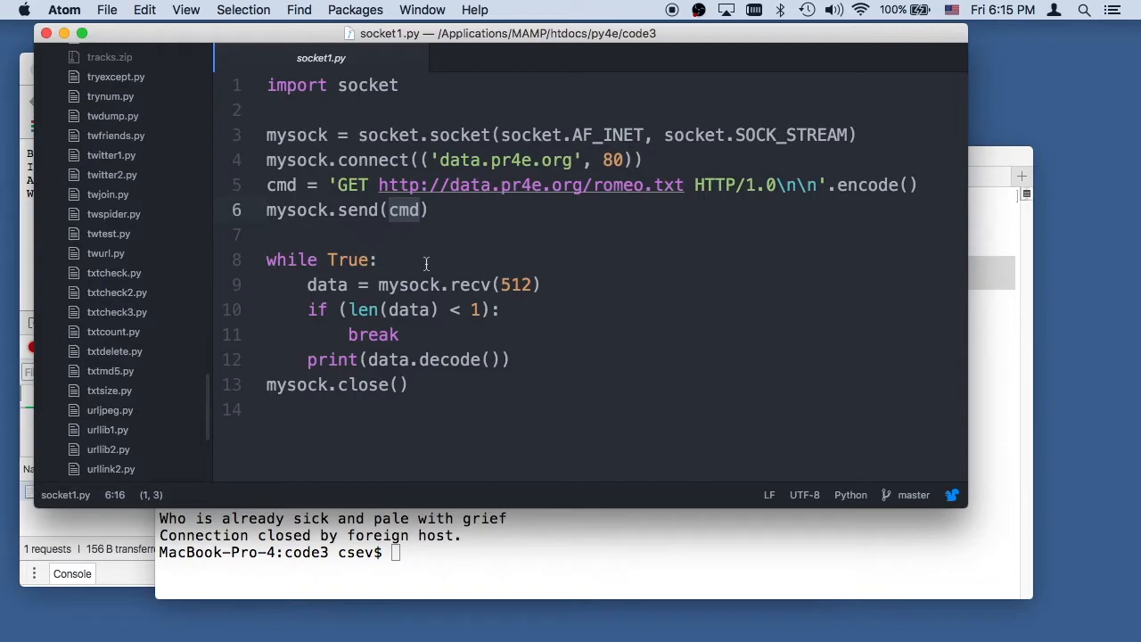
pyautogui.click(266, 259)
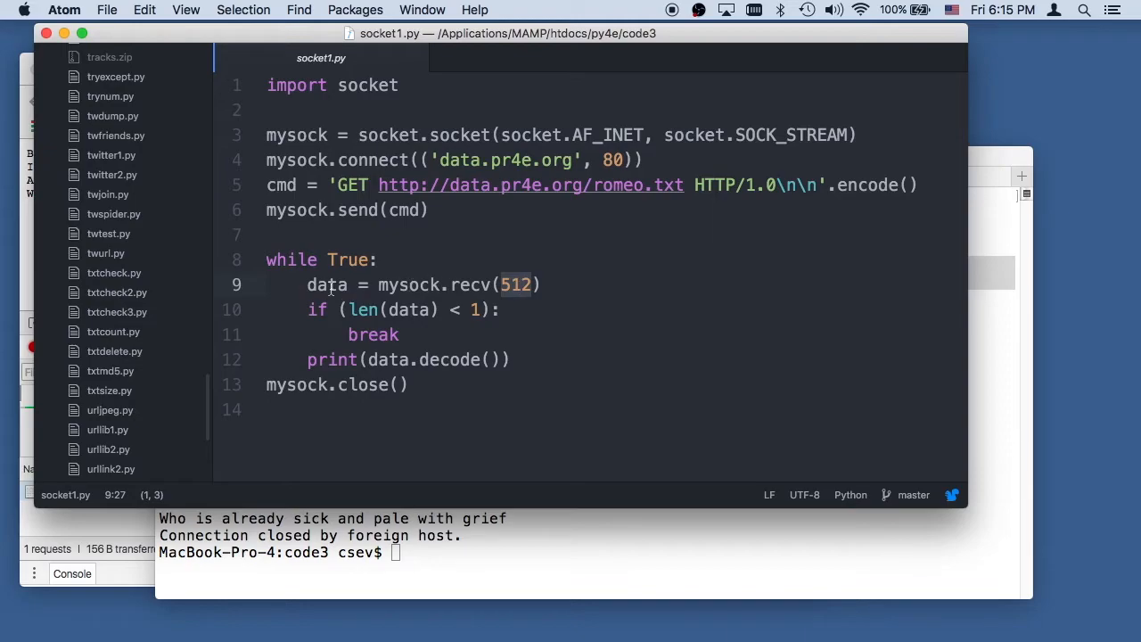
pyautogui.click(486, 309)
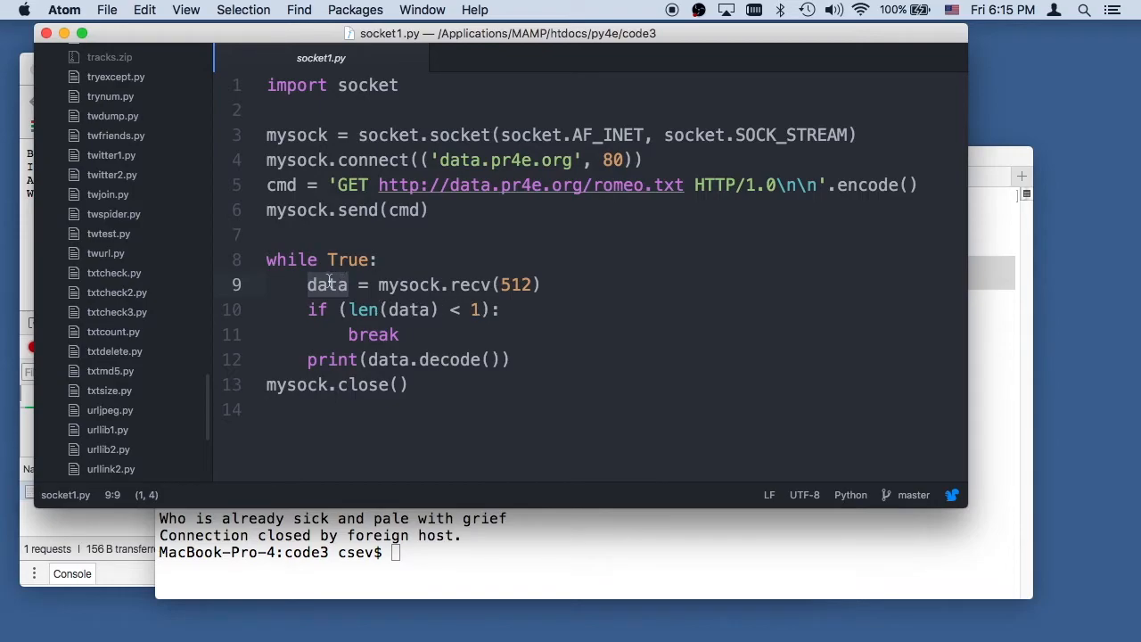
pyautogui.moveTo(437, 321)
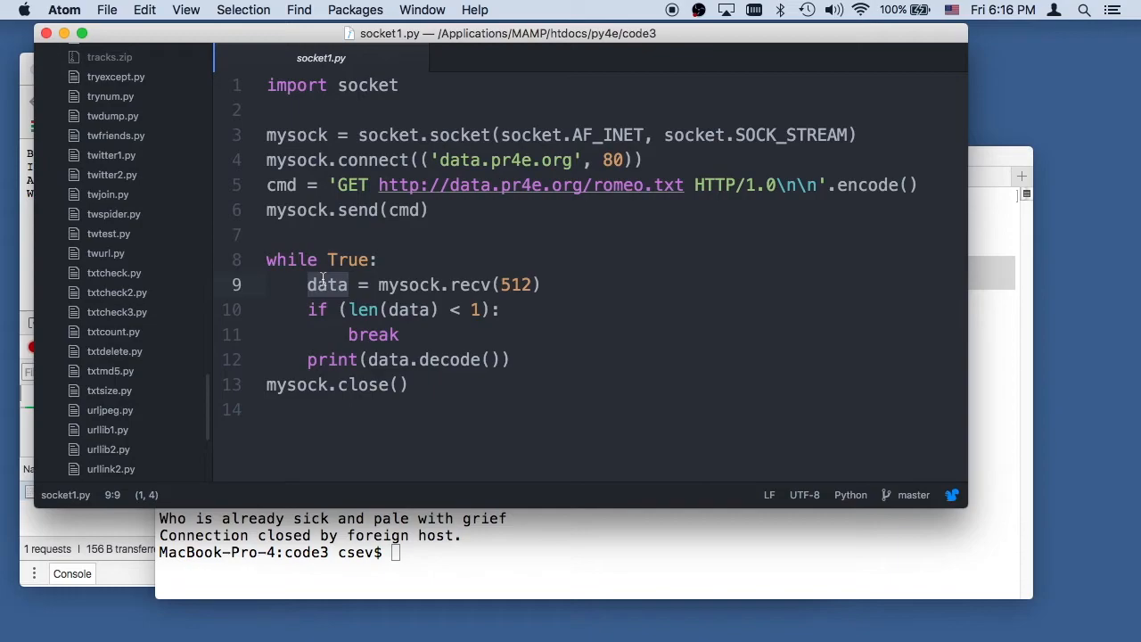
pyautogui.moveTo(468, 372)
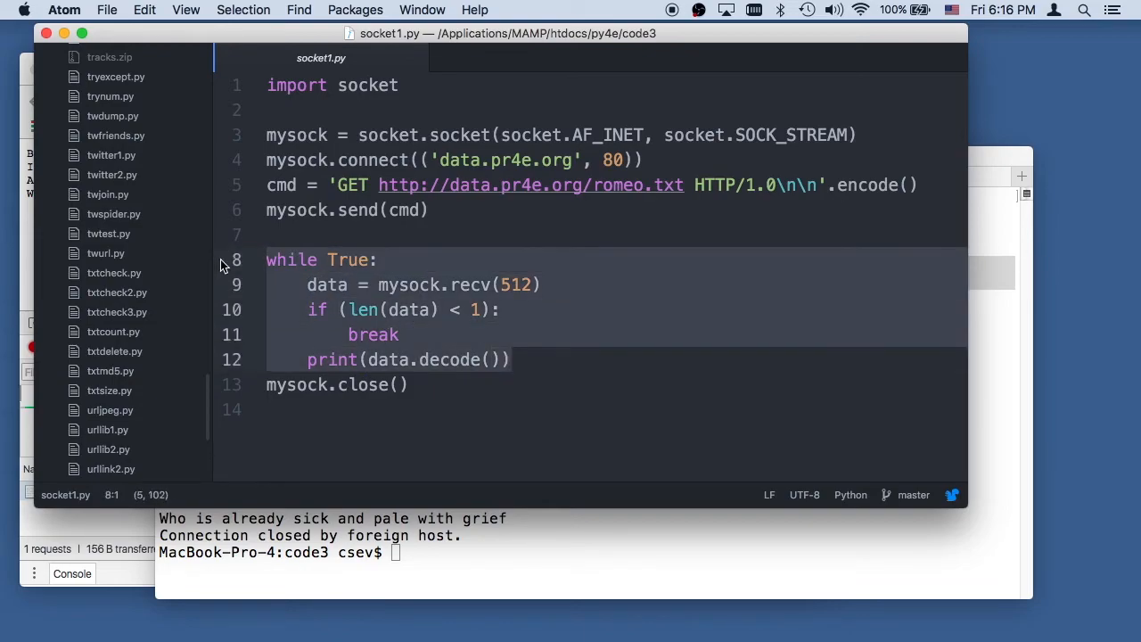
pyautogui.moveTo(506, 290)
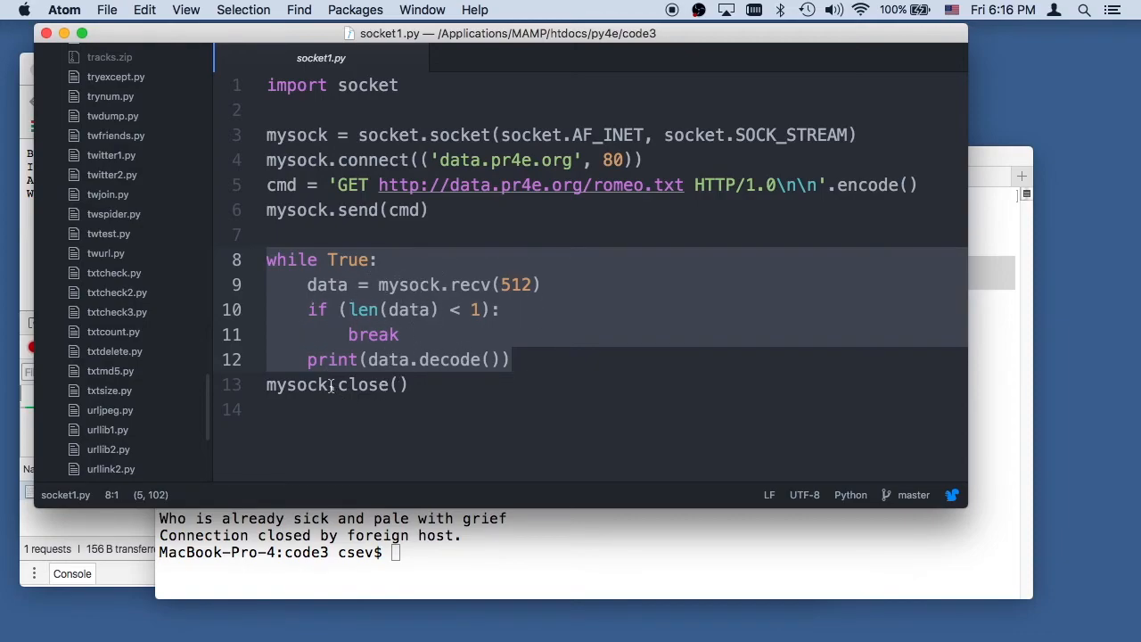
pyautogui.click(336, 384)
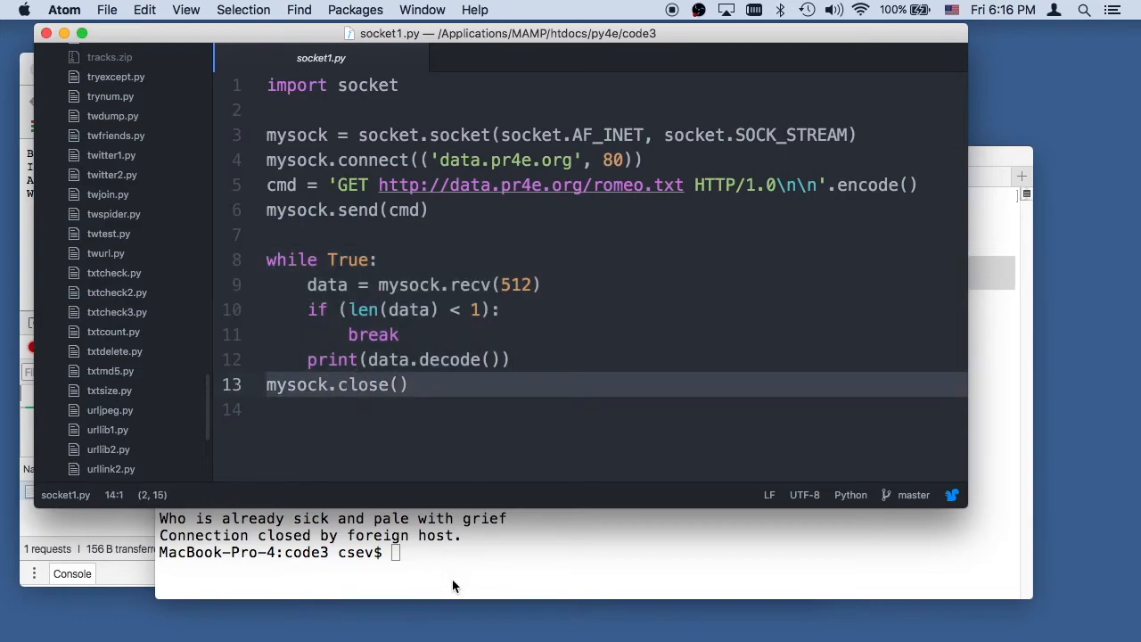
pyautogui.click(454, 586)
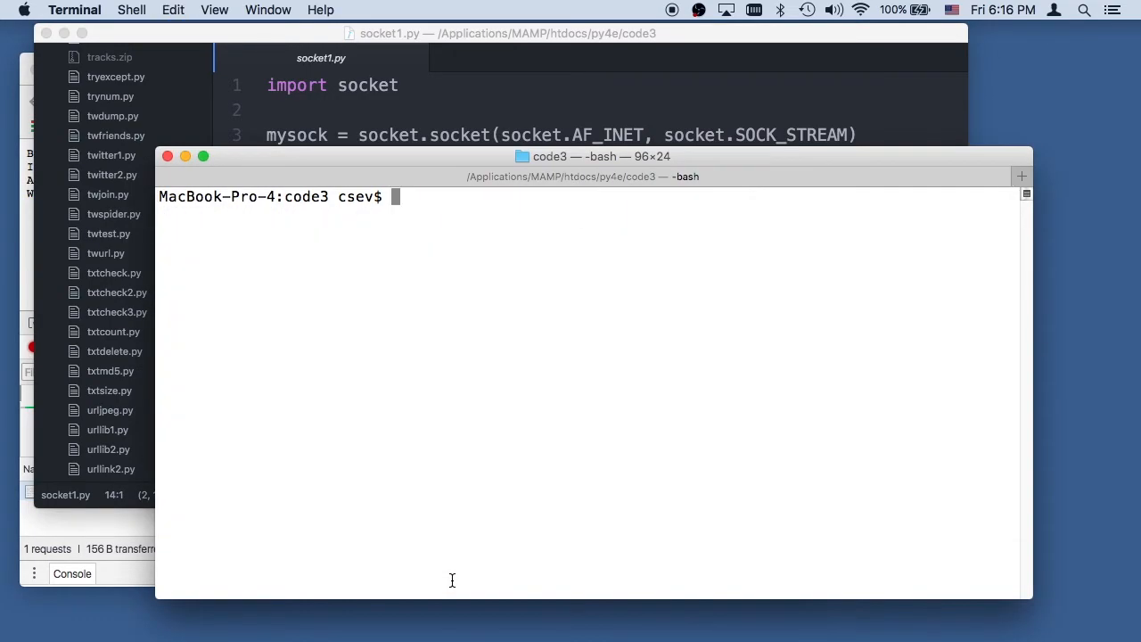
# - Enter 'python3 socket1.py' to print the romeo.txt headers and poem
pyautogui.write('python')
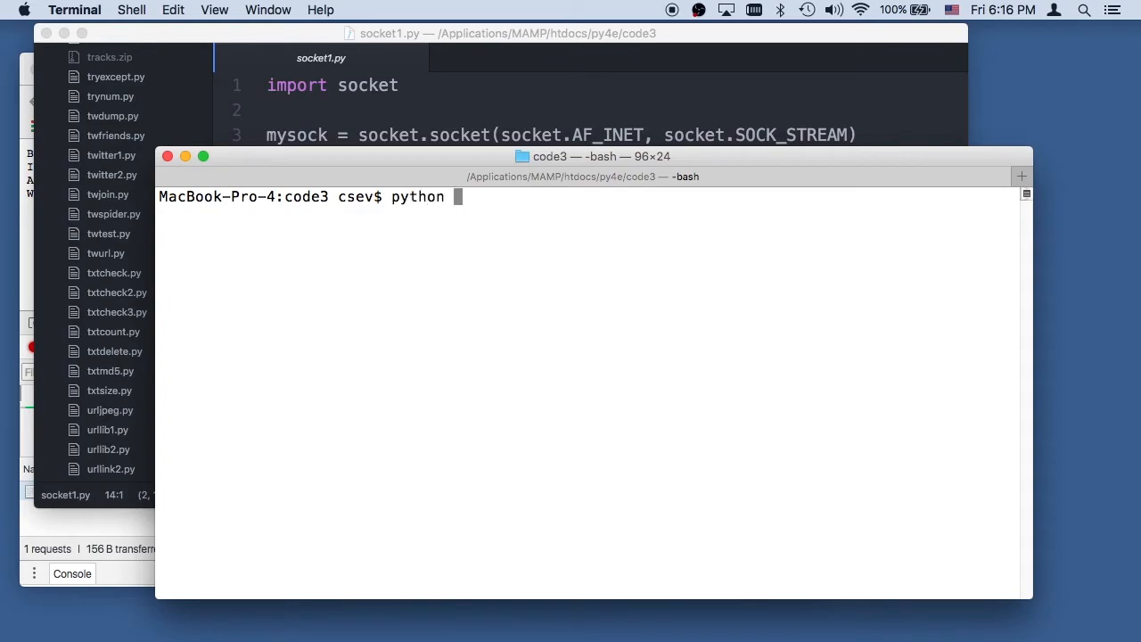
pyautogui.write('3')
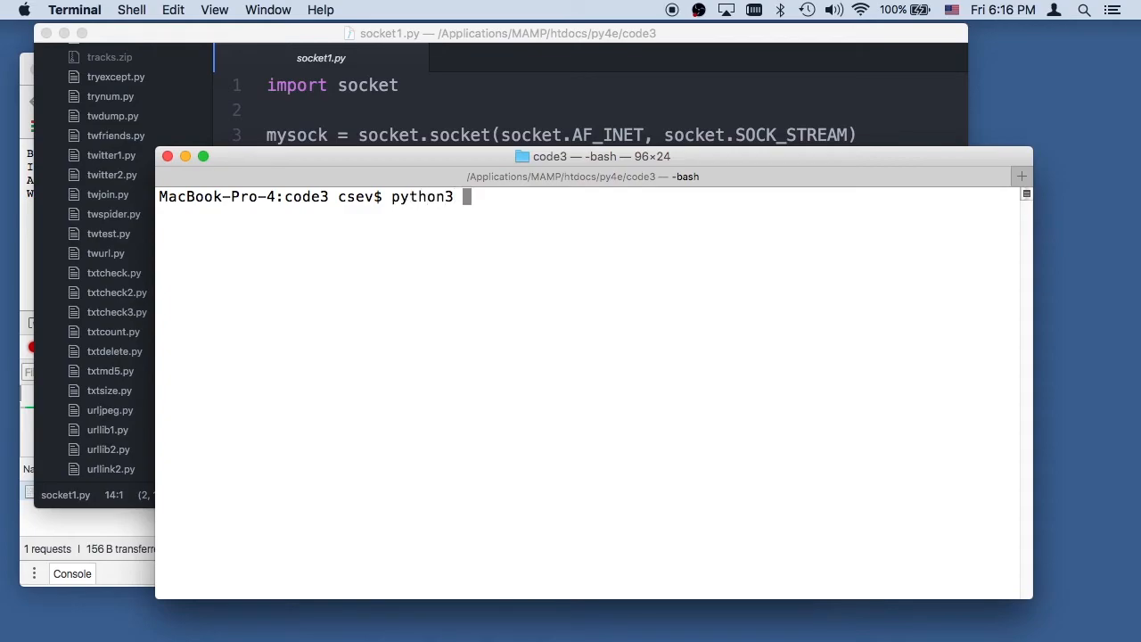
pyautogui.write('socket1')
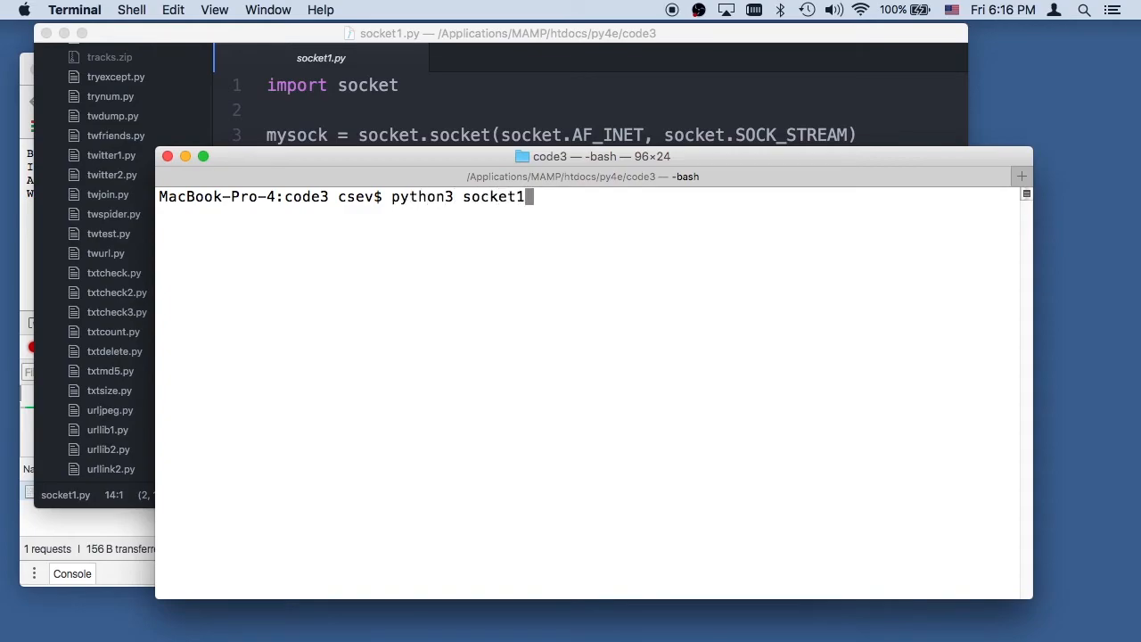
pyautogui.write('.py')
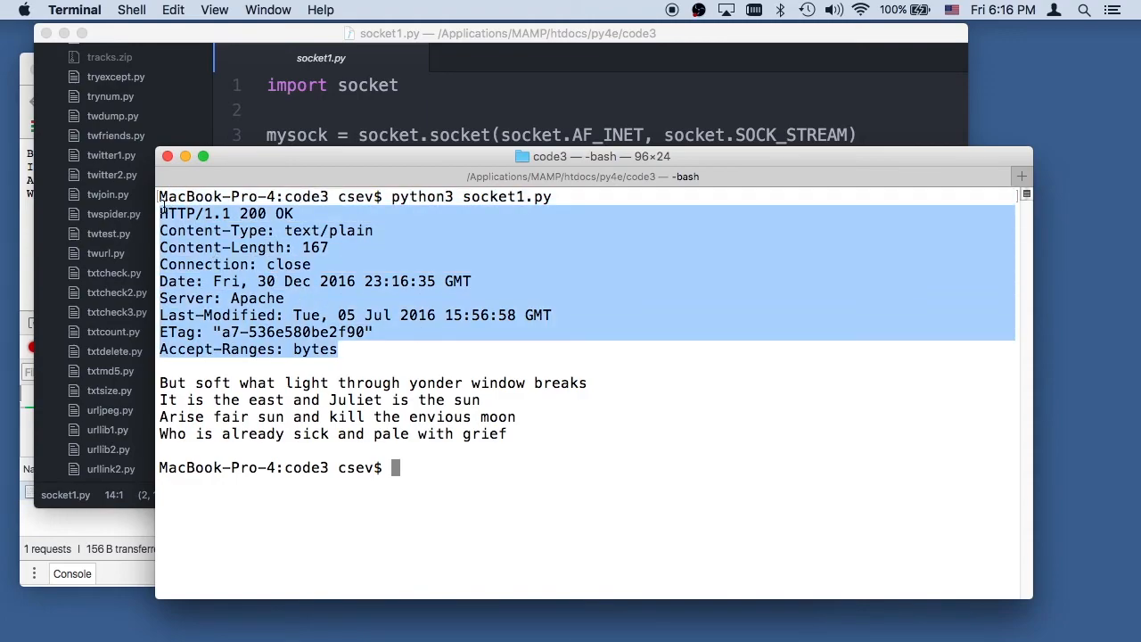
pyautogui.moveTo(579, 415)
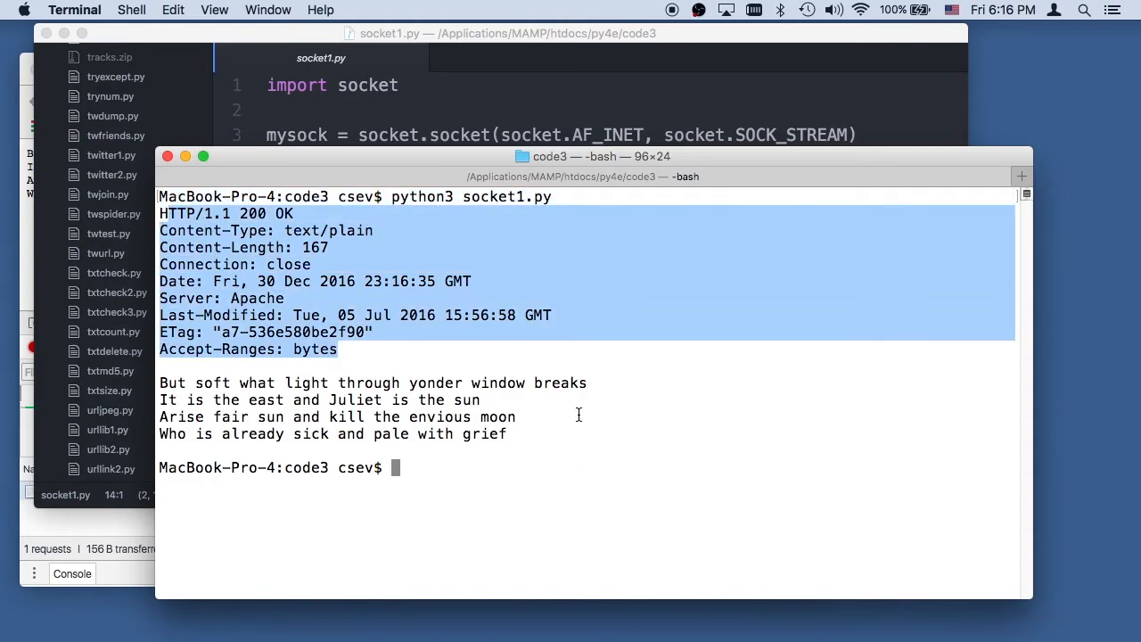